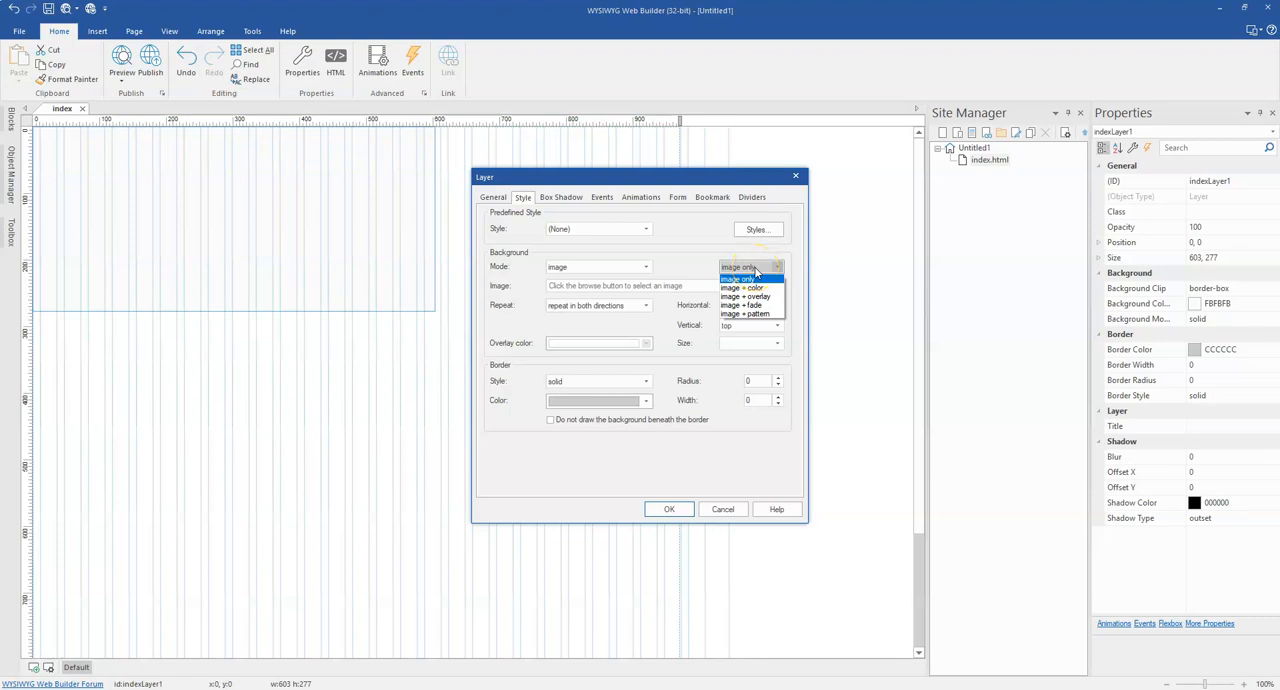
mouse_move(744, 288)
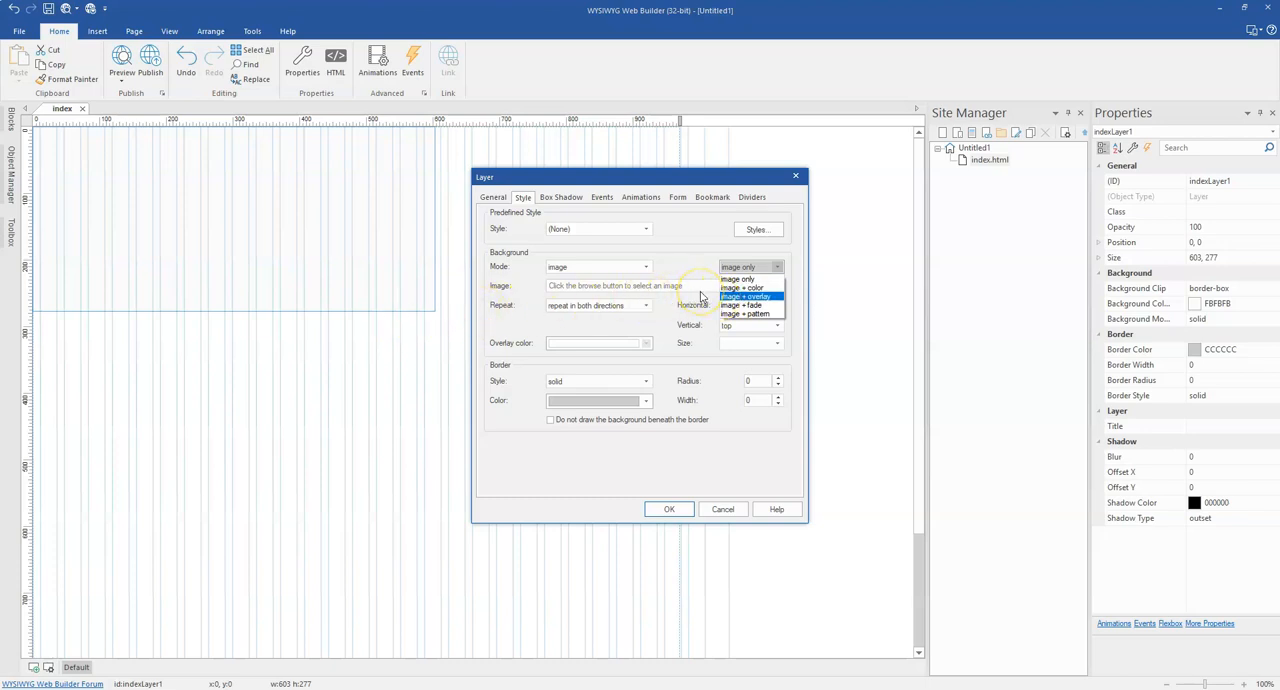
mouse_move(740, 288)
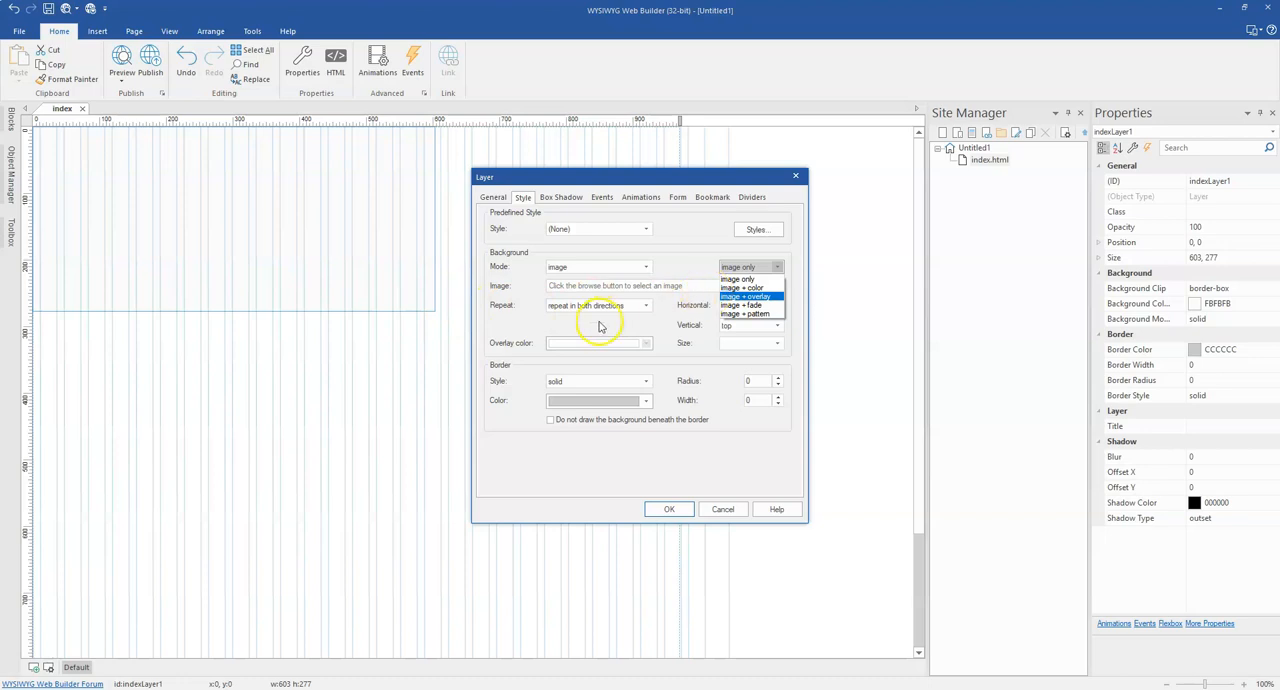
mouse_move(112, 300)
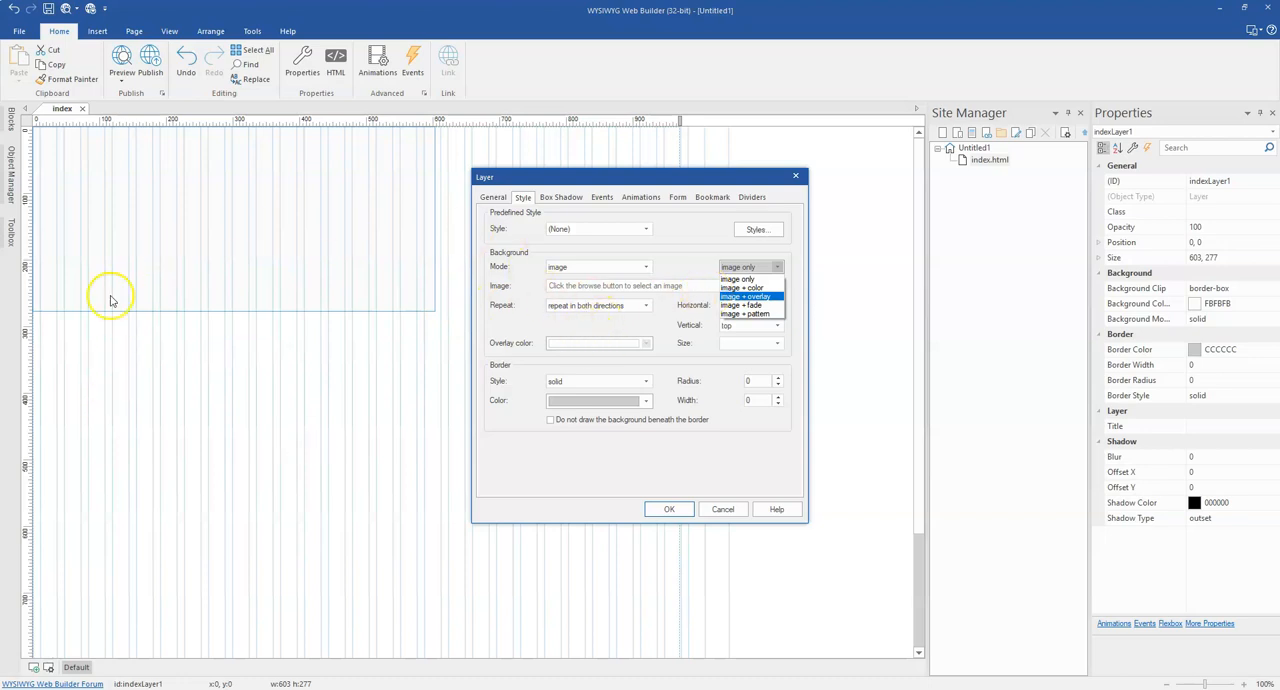
mouse_move(400, 356)
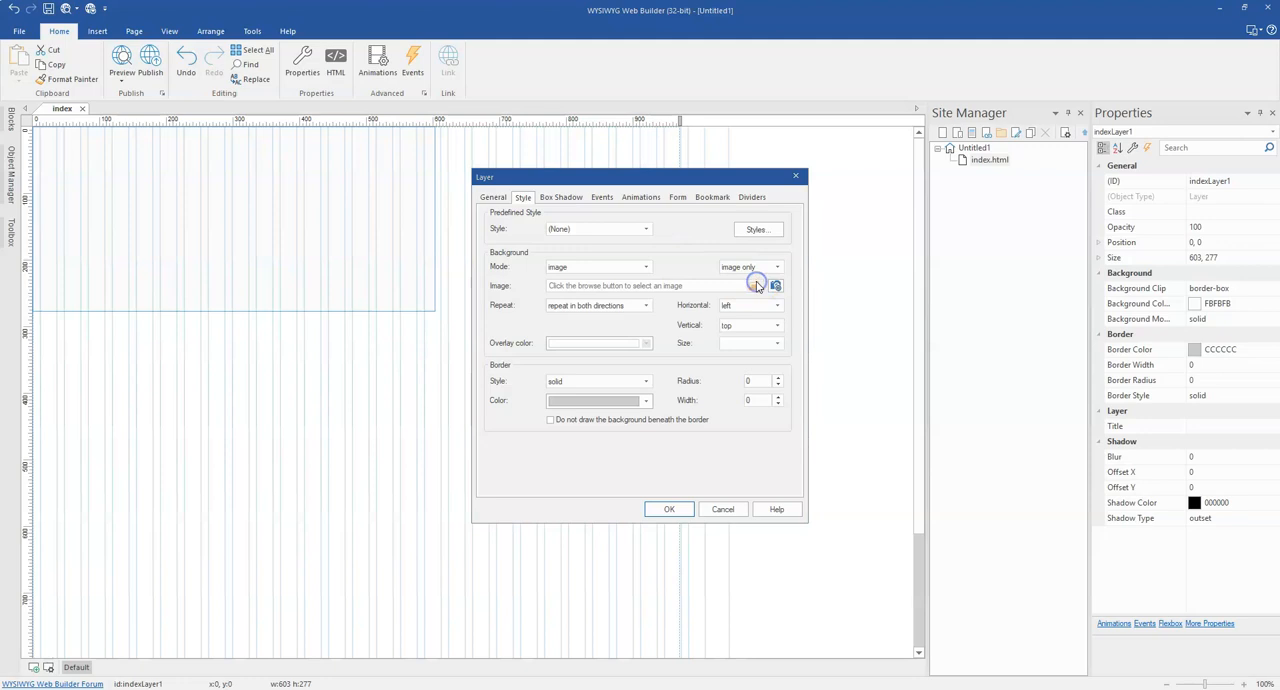
Set the layer background to the control-room PNG, sized to cover, and apply it
click(776, 284)
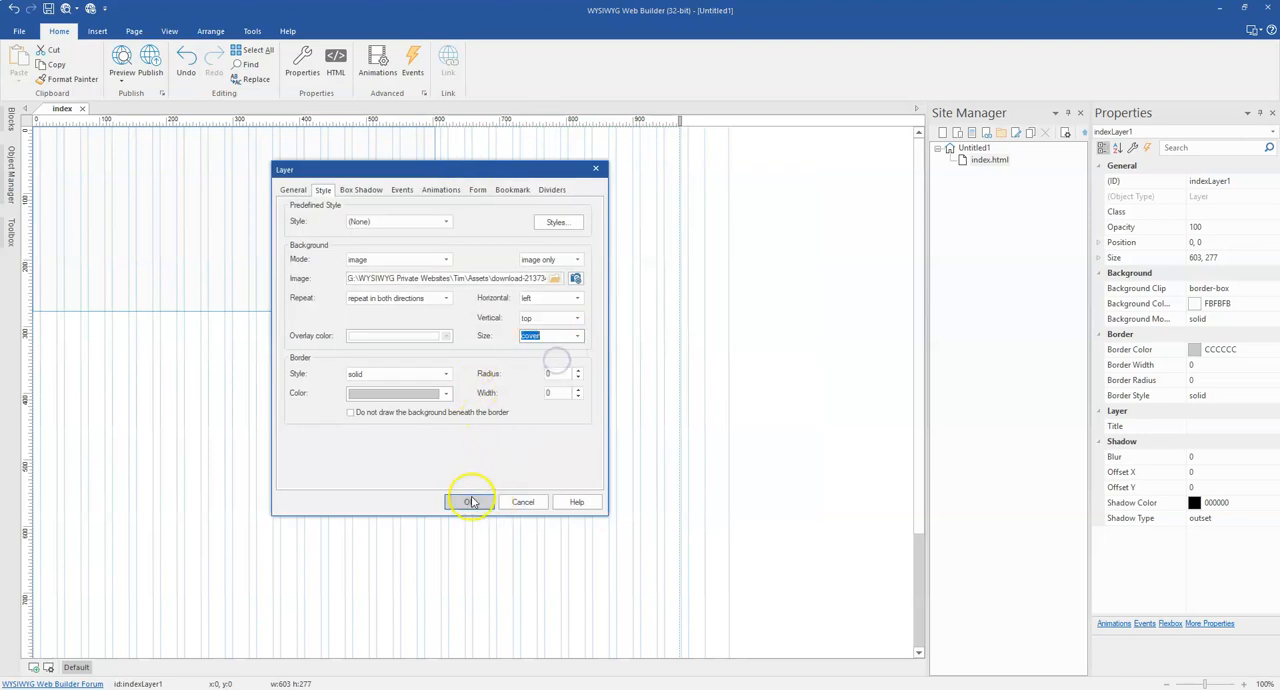
click(468, 500)
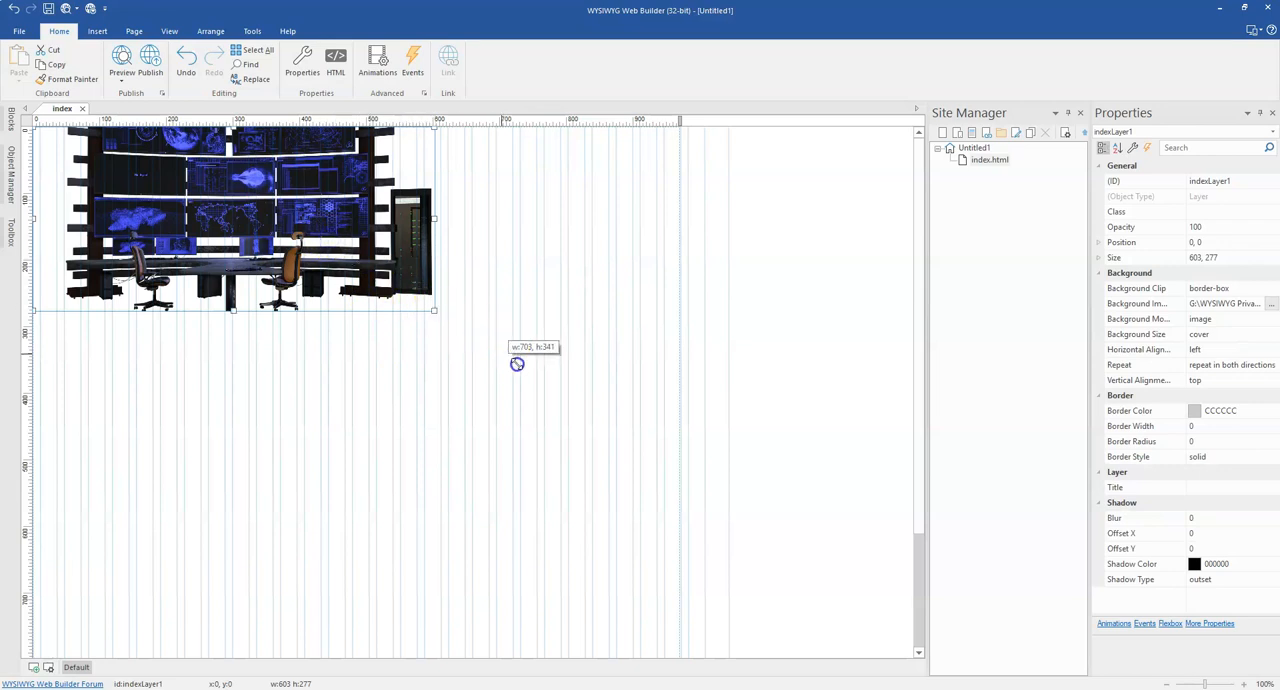
Preview the page with the control-room layer in the browser
click(124, 56)
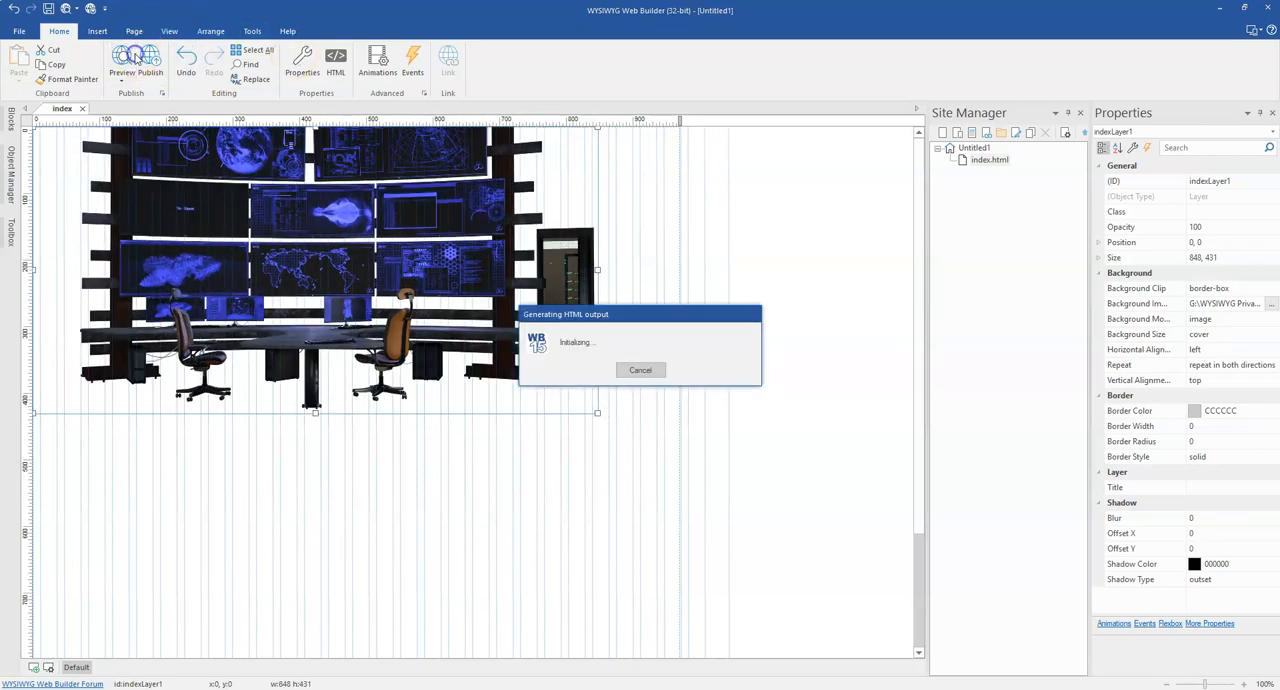
click(130, 60)
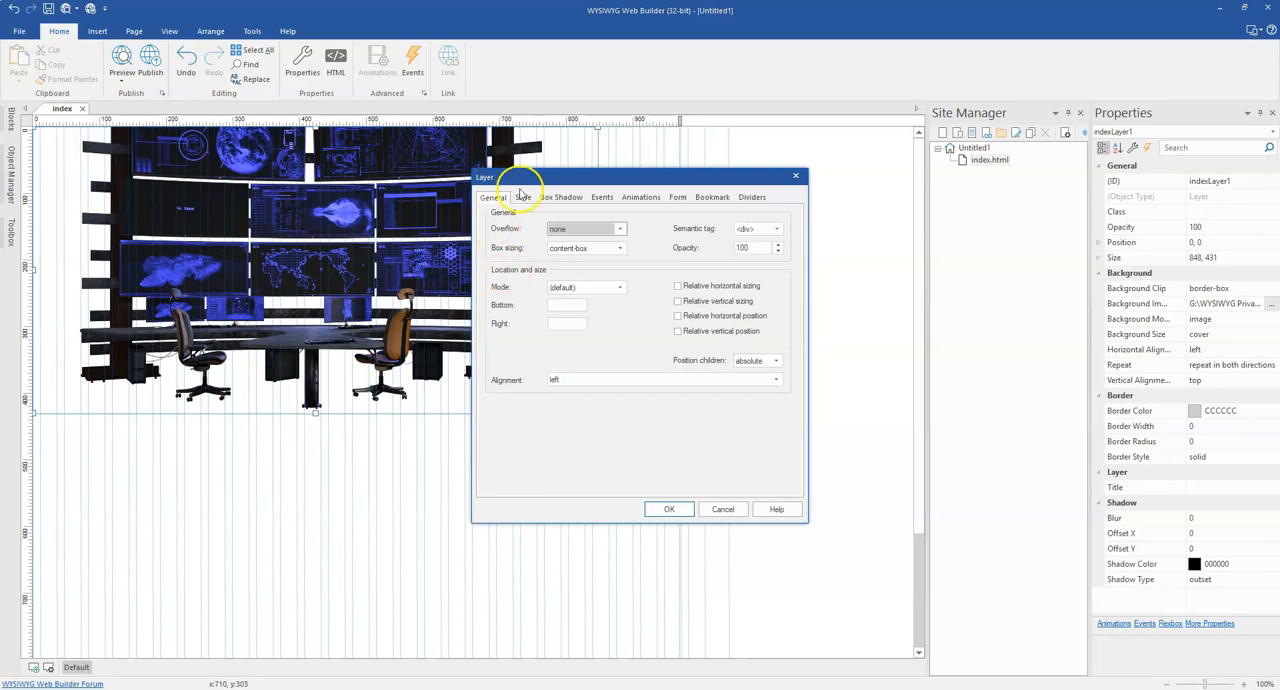
Set background mode to image + color with a black overlay colour and preview it
click(522, 196)
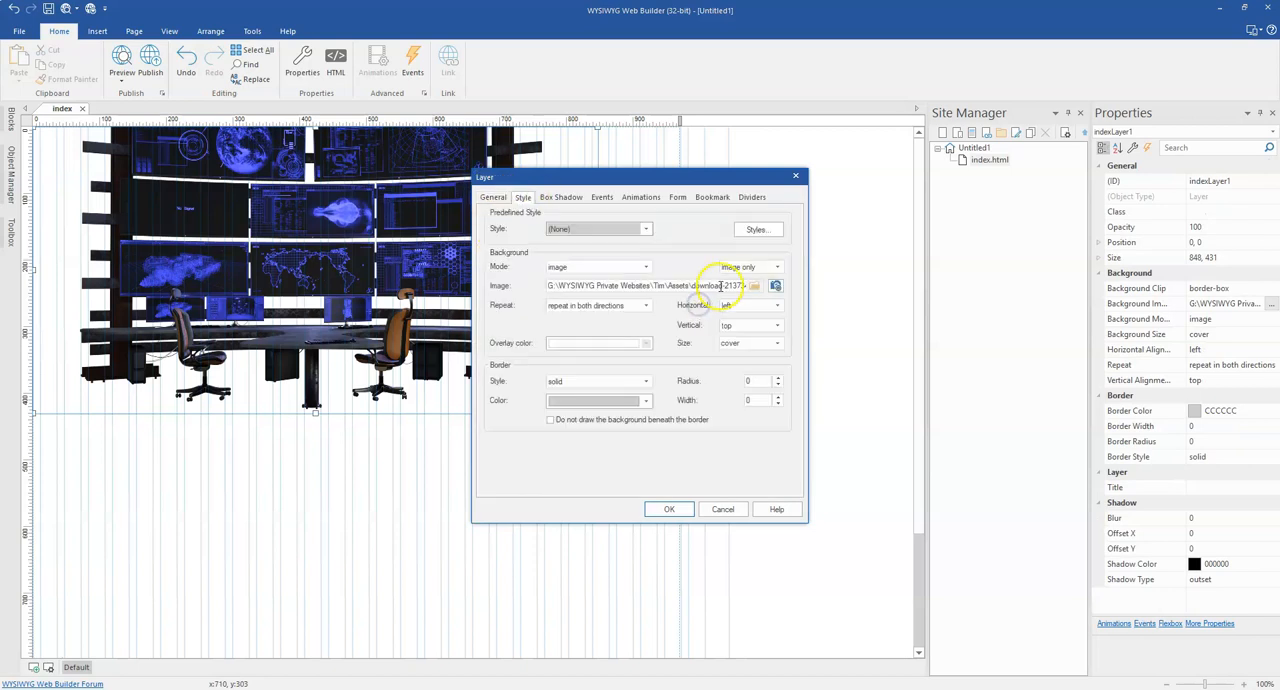
click(776, 266)
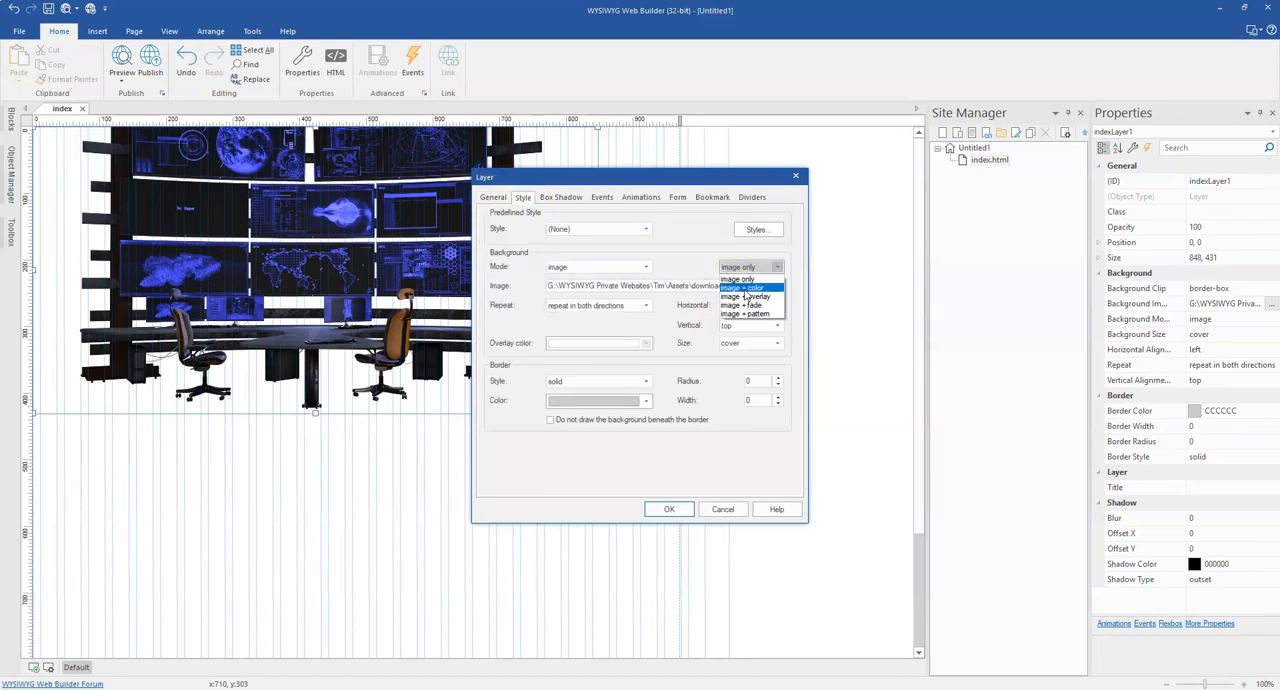
click(742, 288)
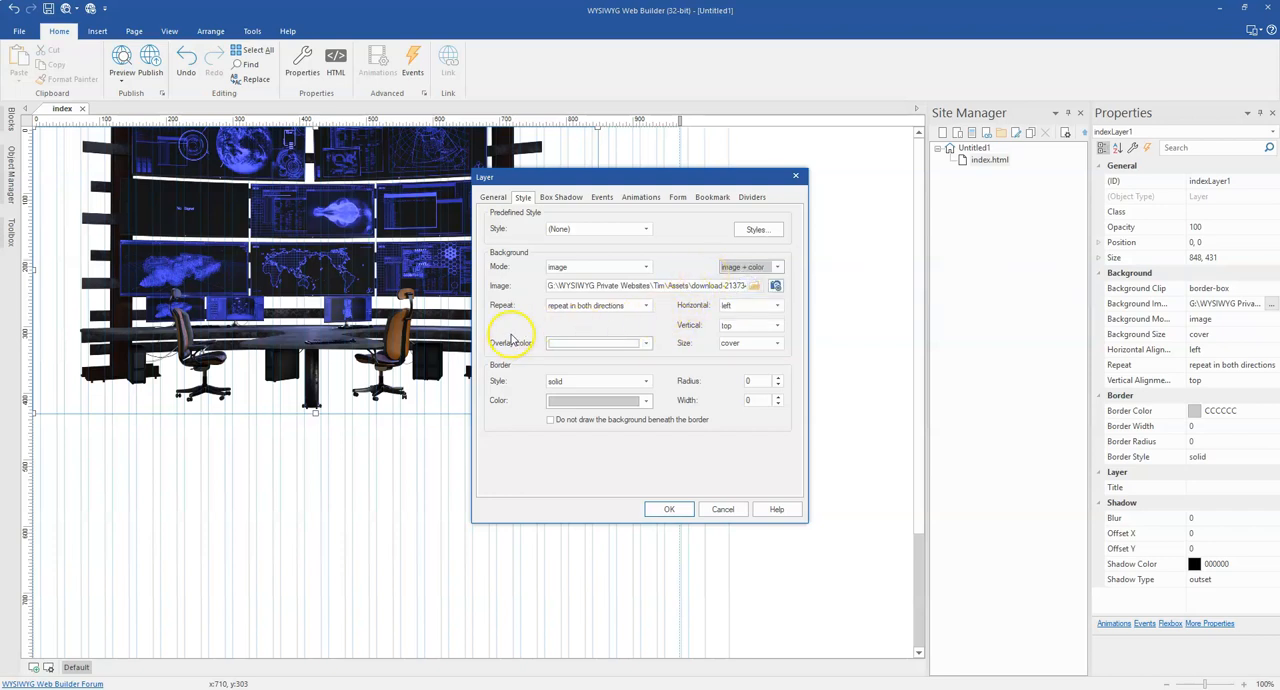
mouse_move(528, 322)
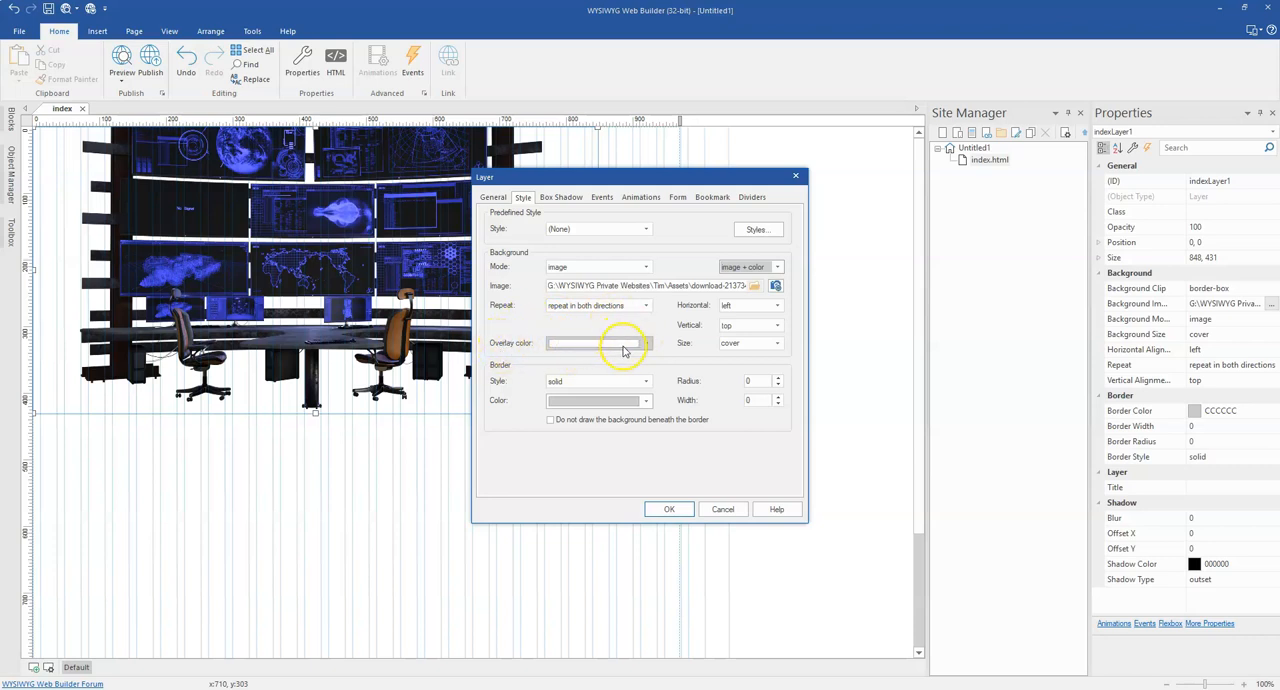
click(646, 344)
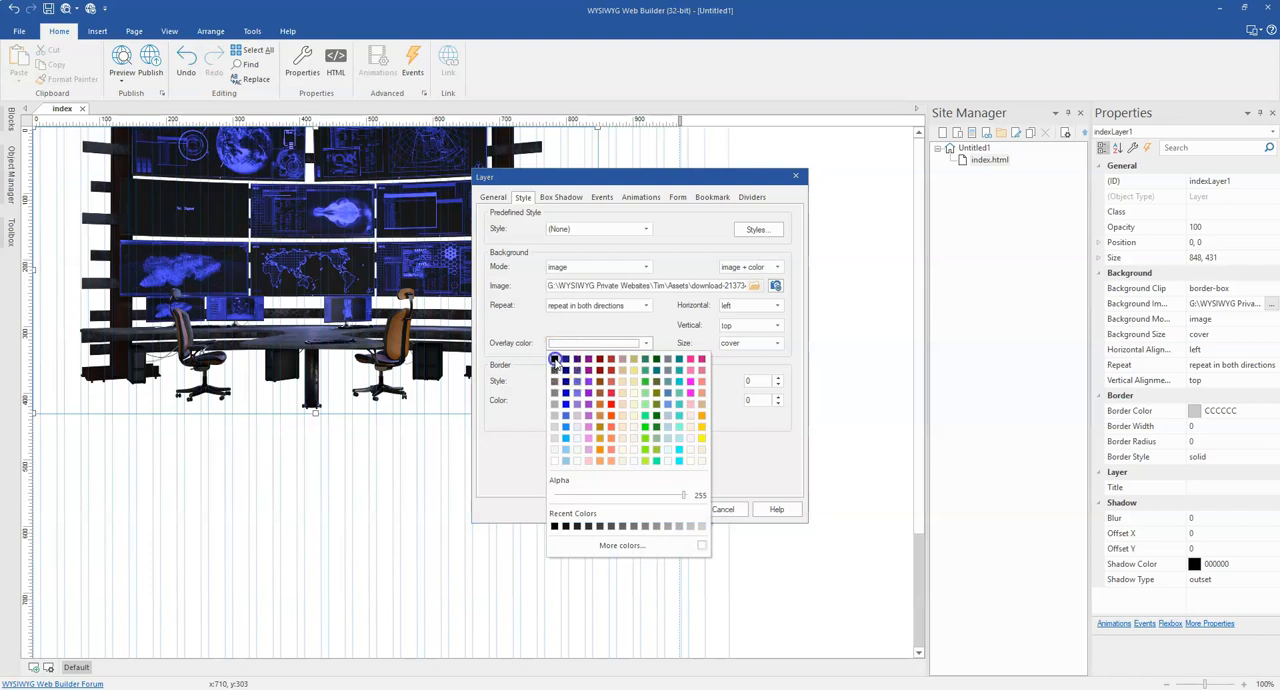
click(724, 508)
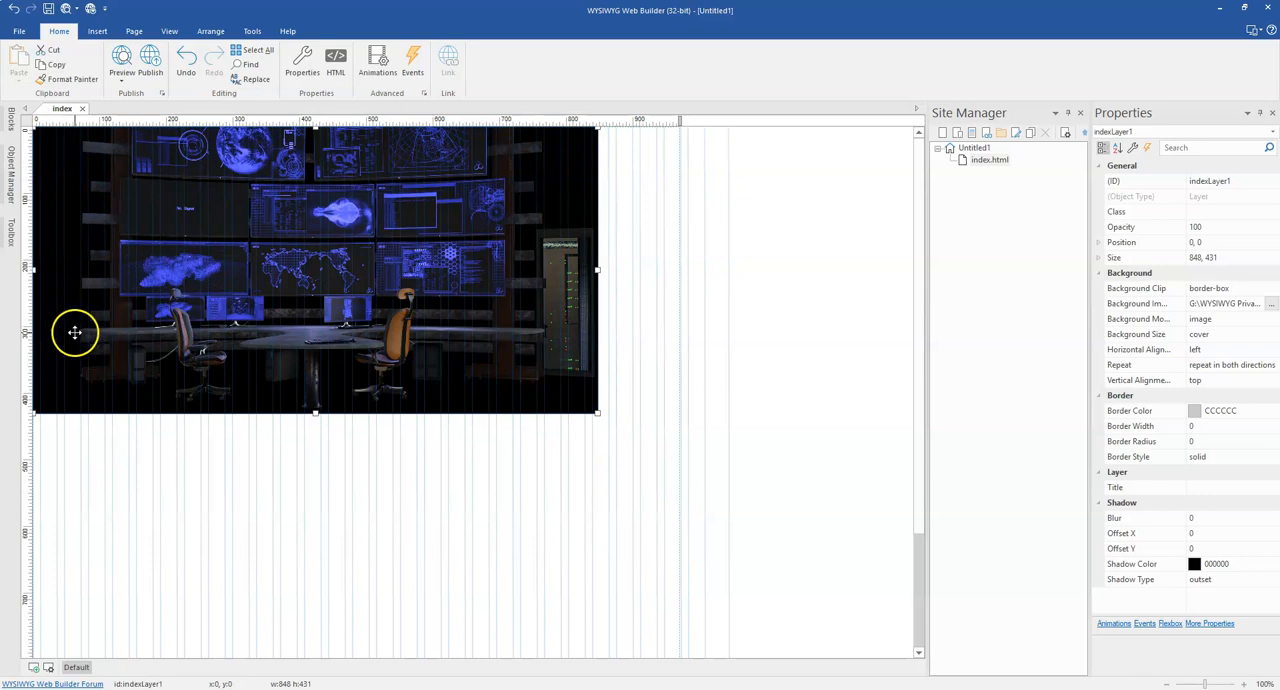
mouse_move(72, 198)
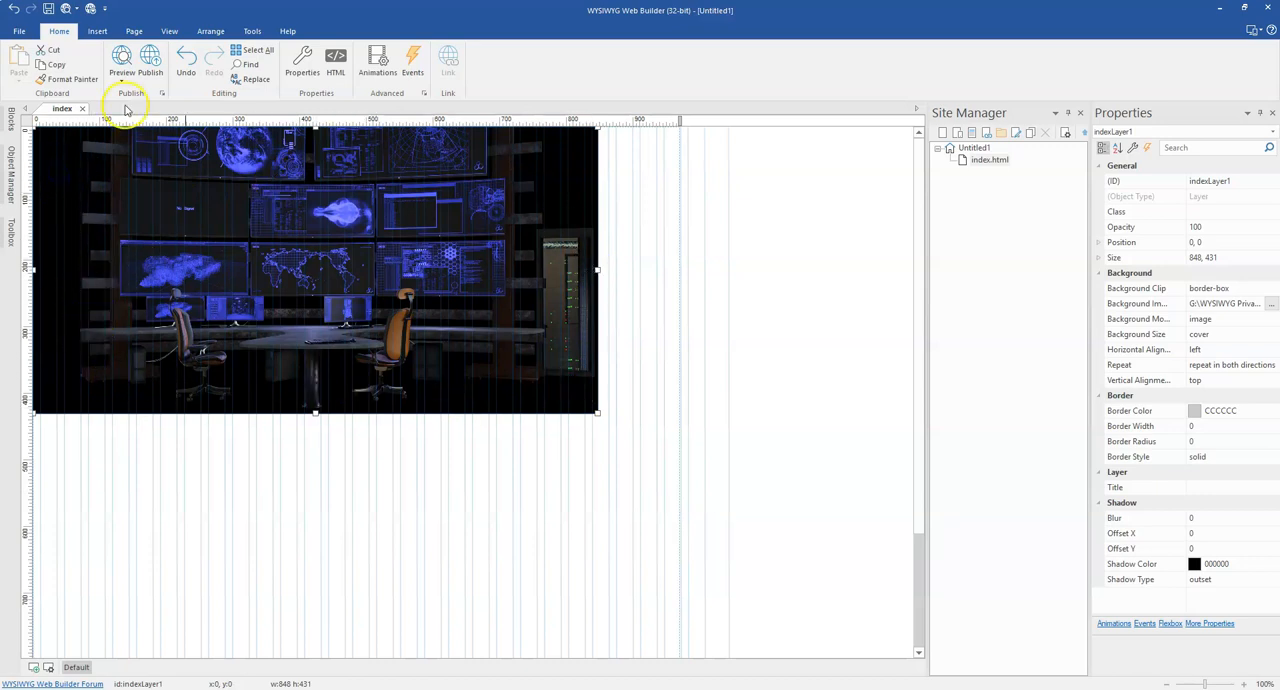
click(120, 56)
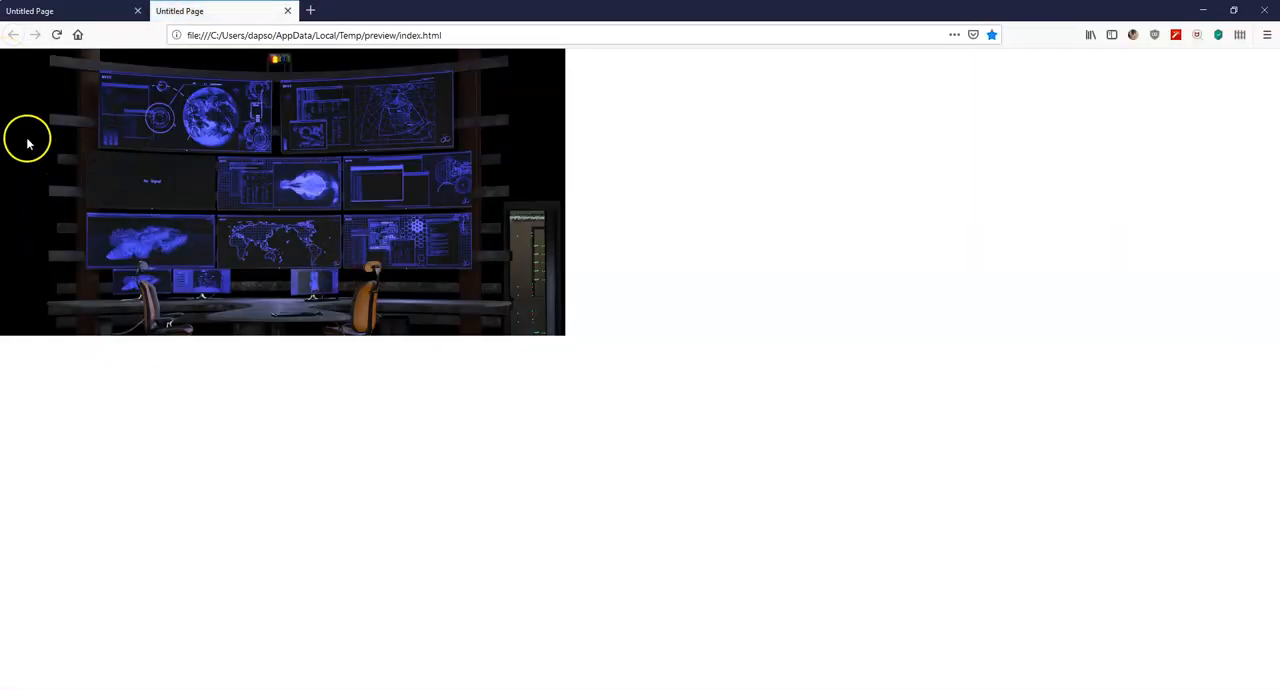
mouse_move(136, 60)
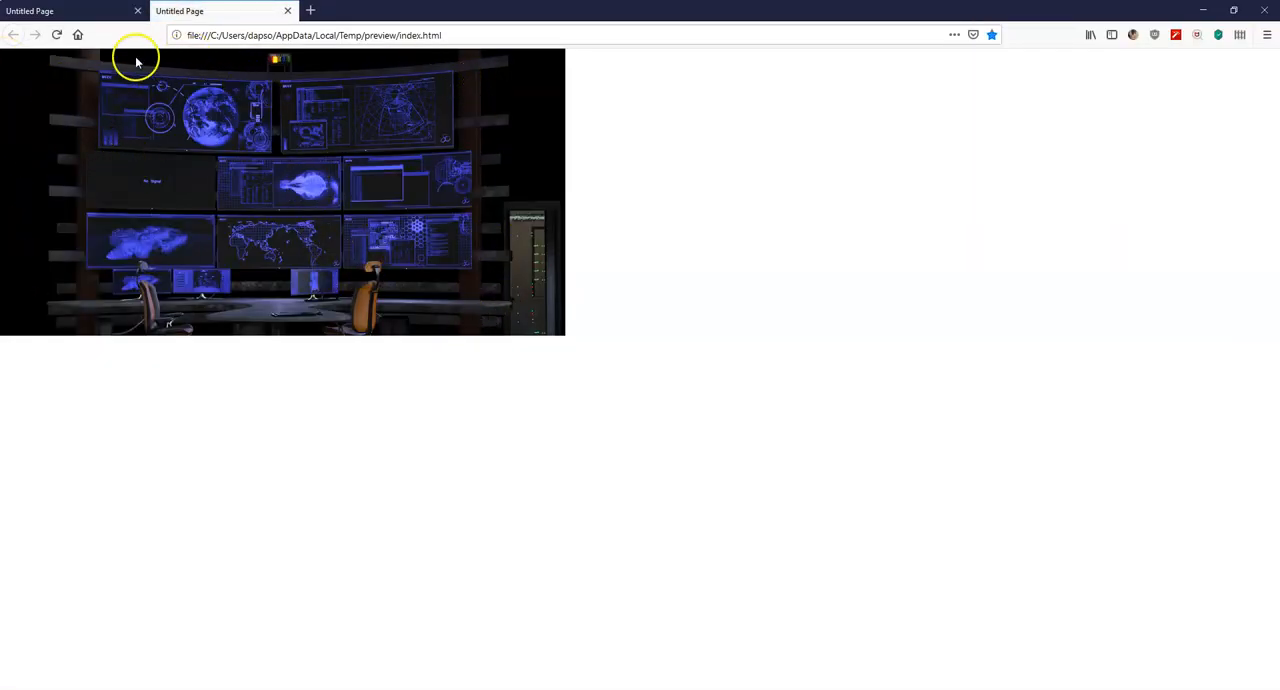
mouse_move(324, 292)
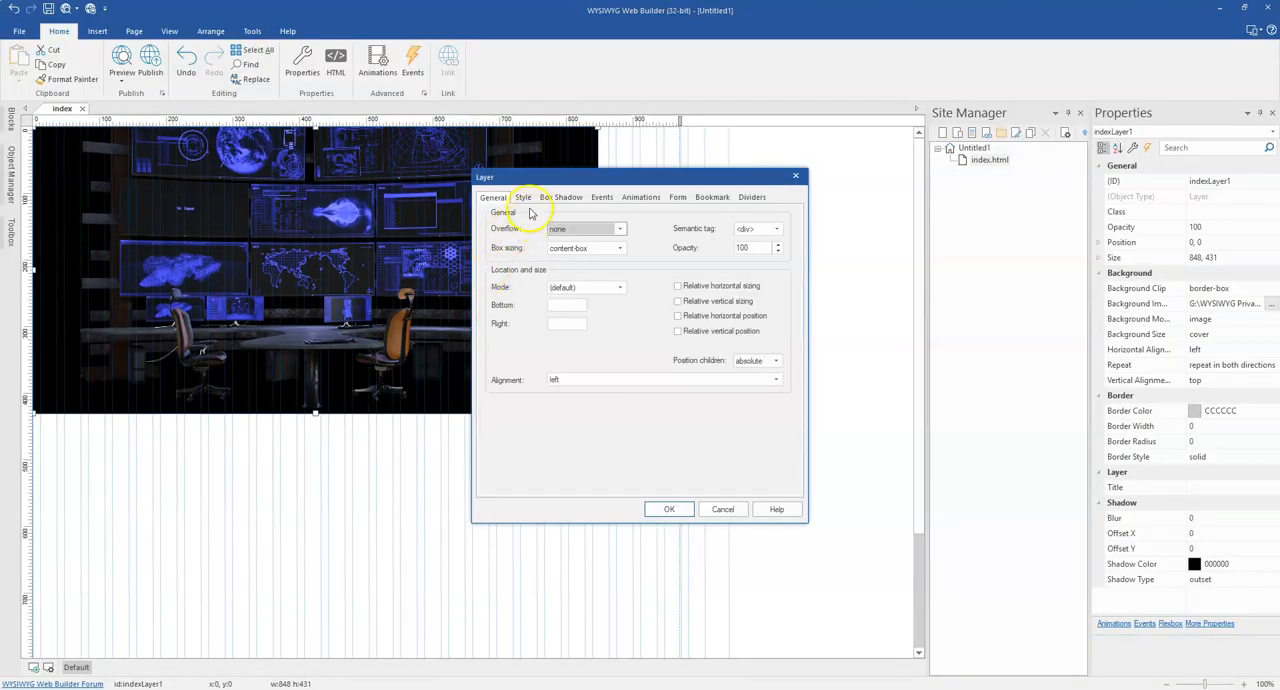
Change the layer background mode to image + overlay, keeping black overlay
click(522, 196)
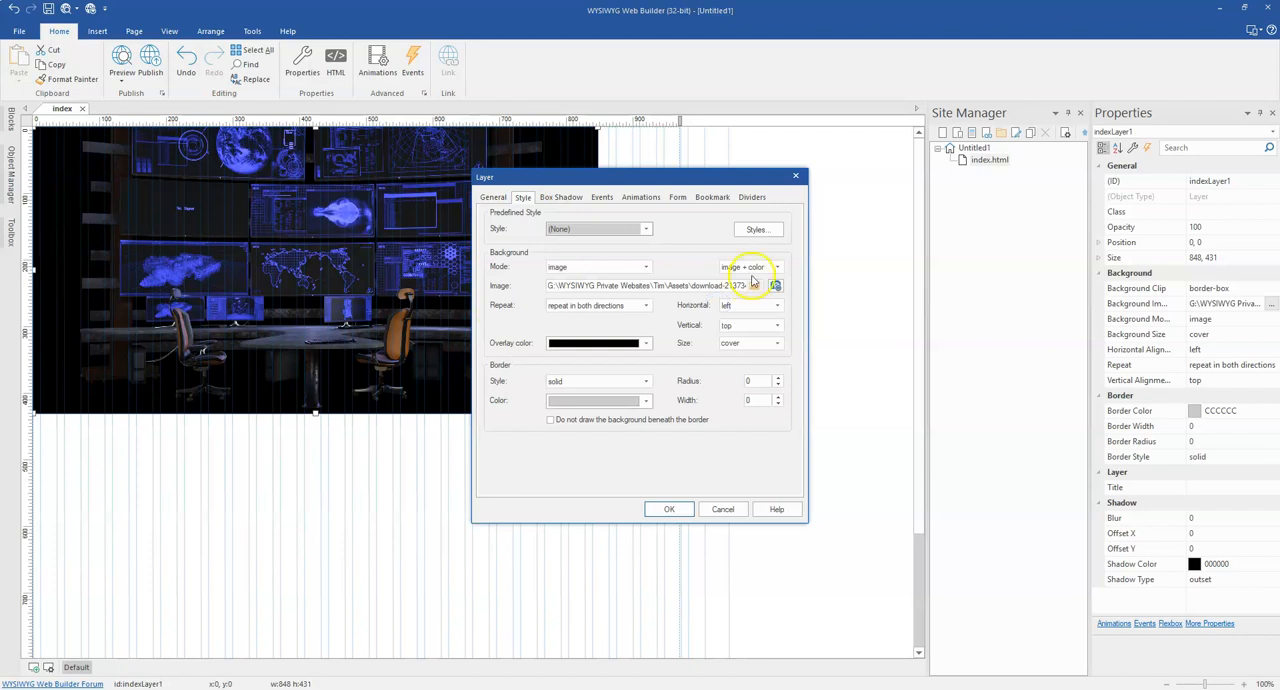
click(776, 268)
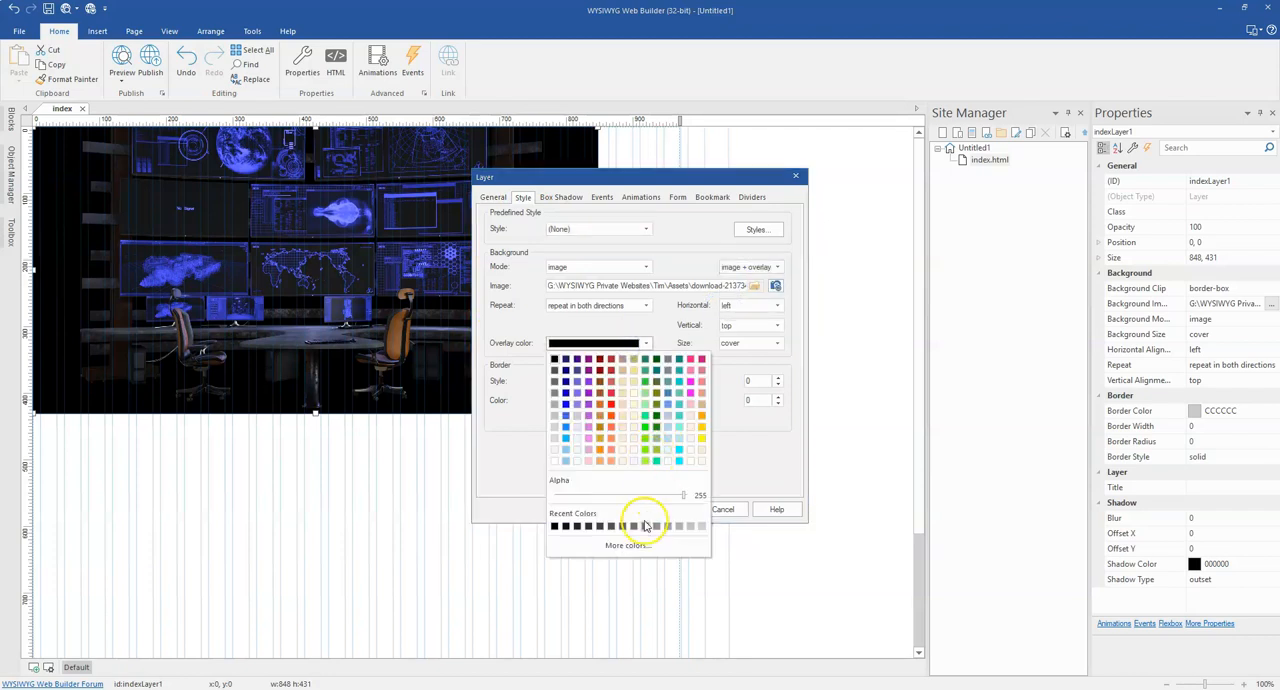
mouse_move(624, 544)
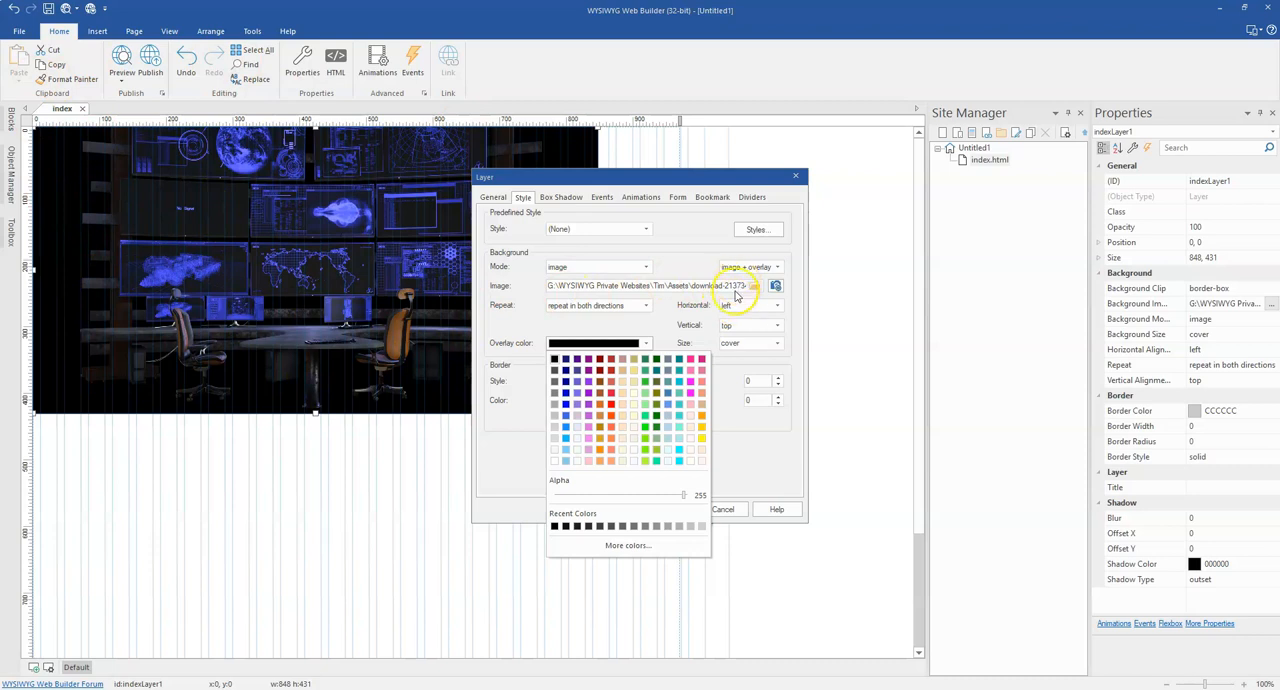
mouse_move(48, 148)
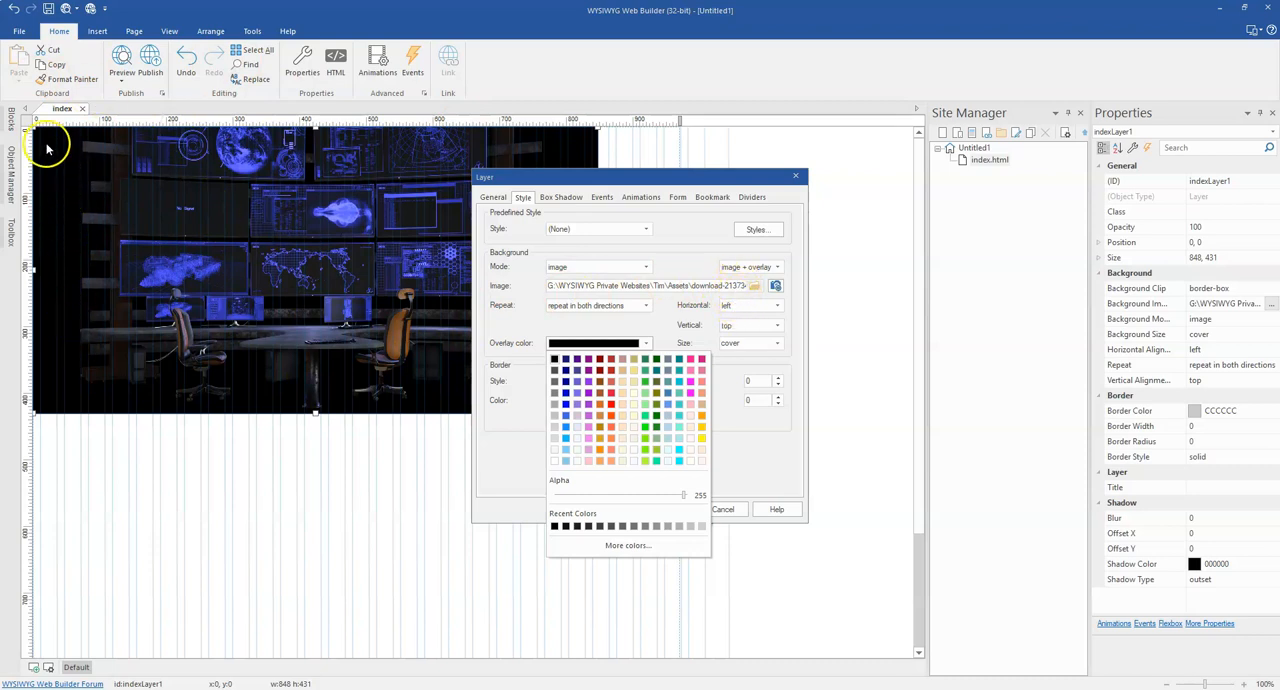
mouse_move(370, 316)
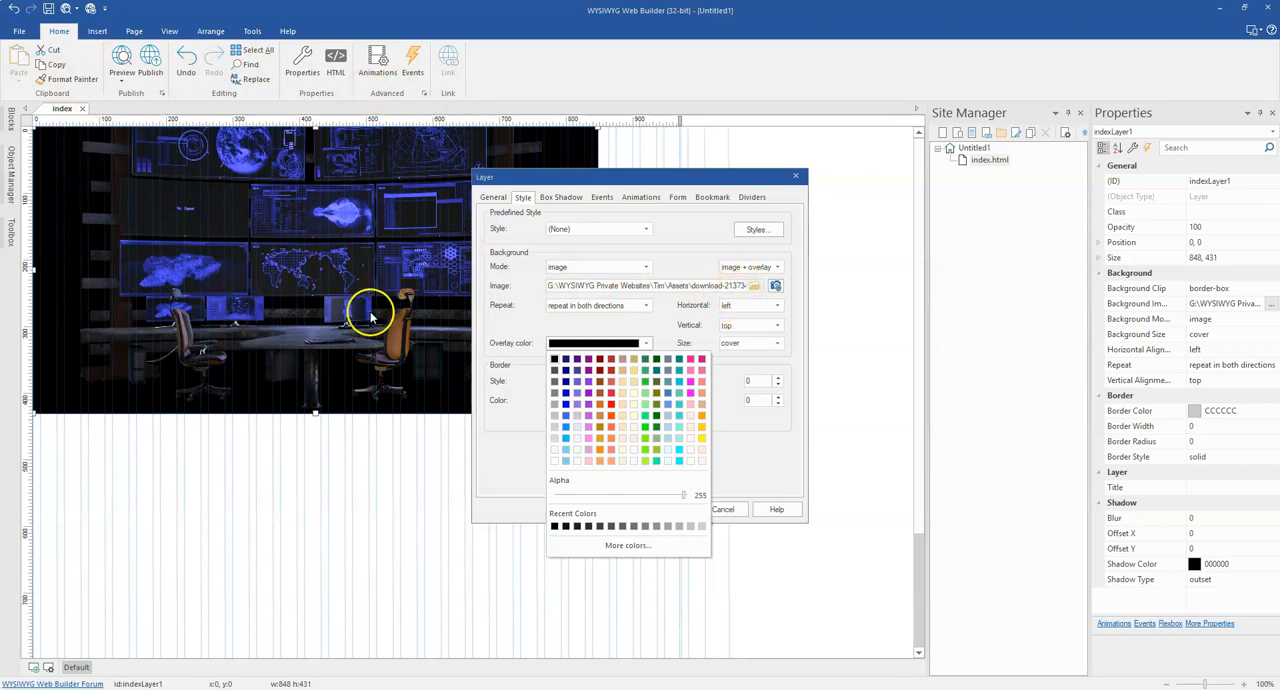